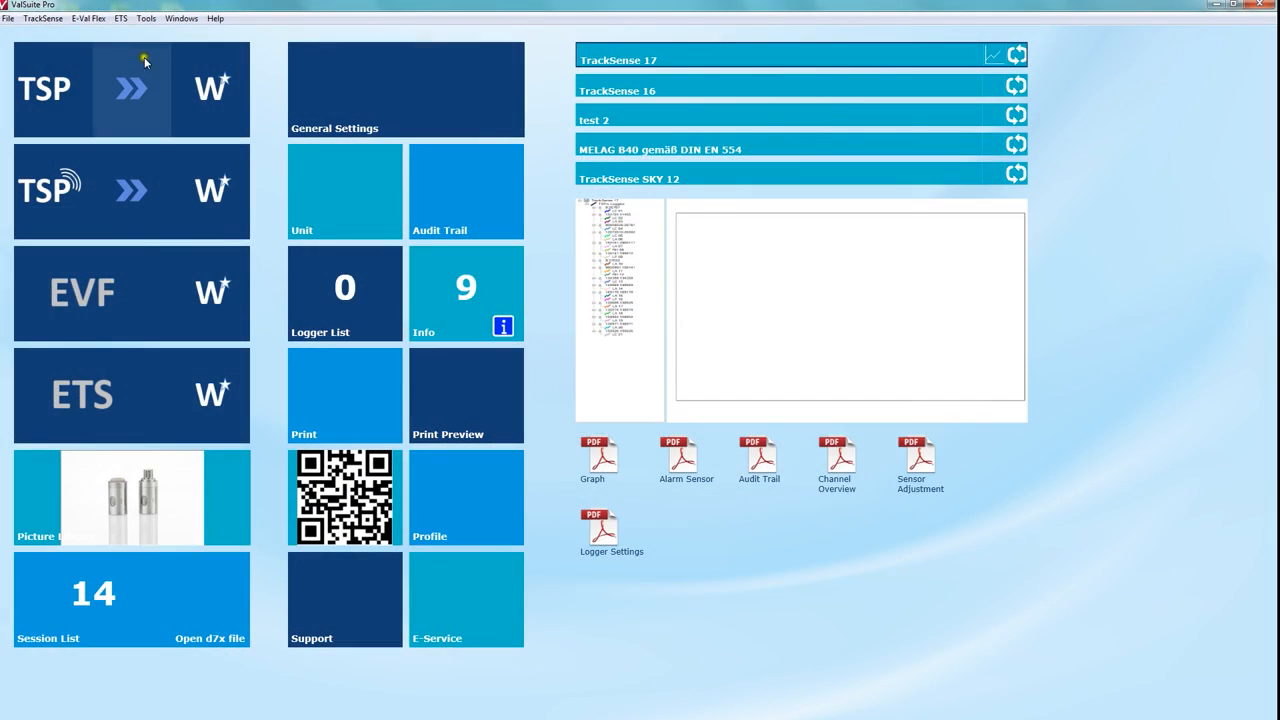
- Quick-create a TrackSense 18 session and launch the Multi Reader Station's Start Logger window
{"action": "left_click", "coordinate": [131, 89]}
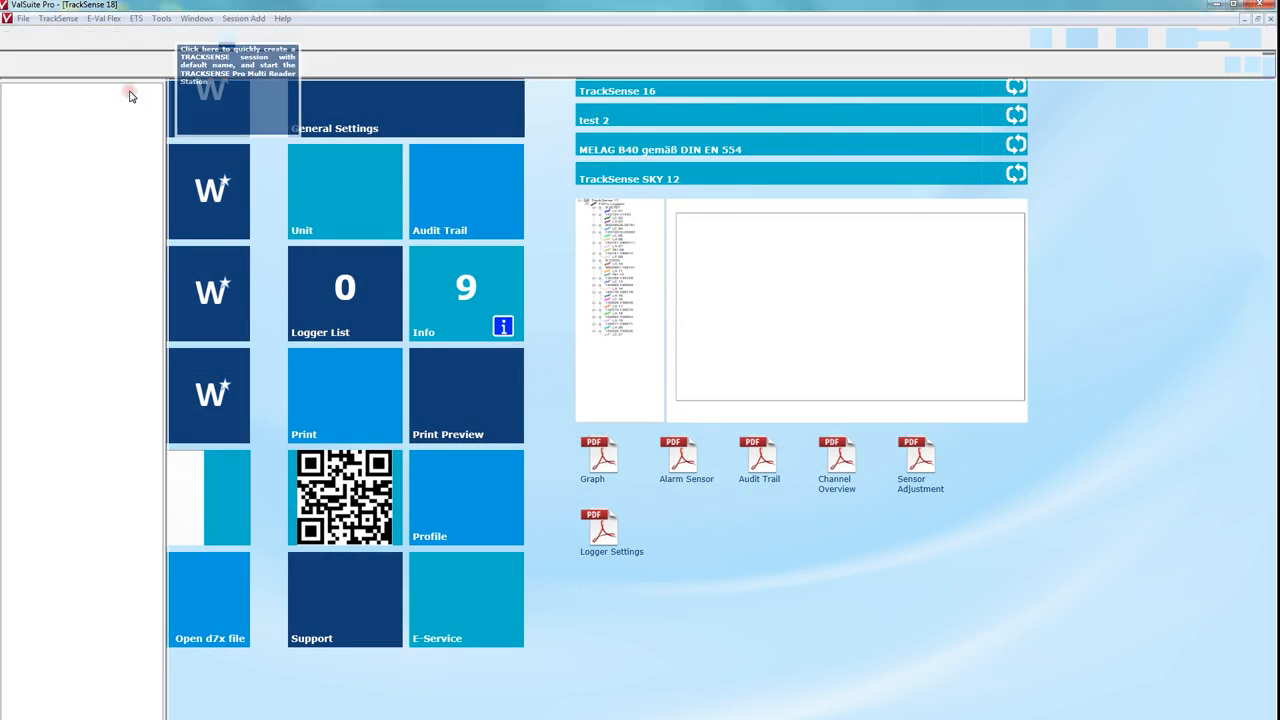
{"action": "left_click", "coordinate": [208, 90]}
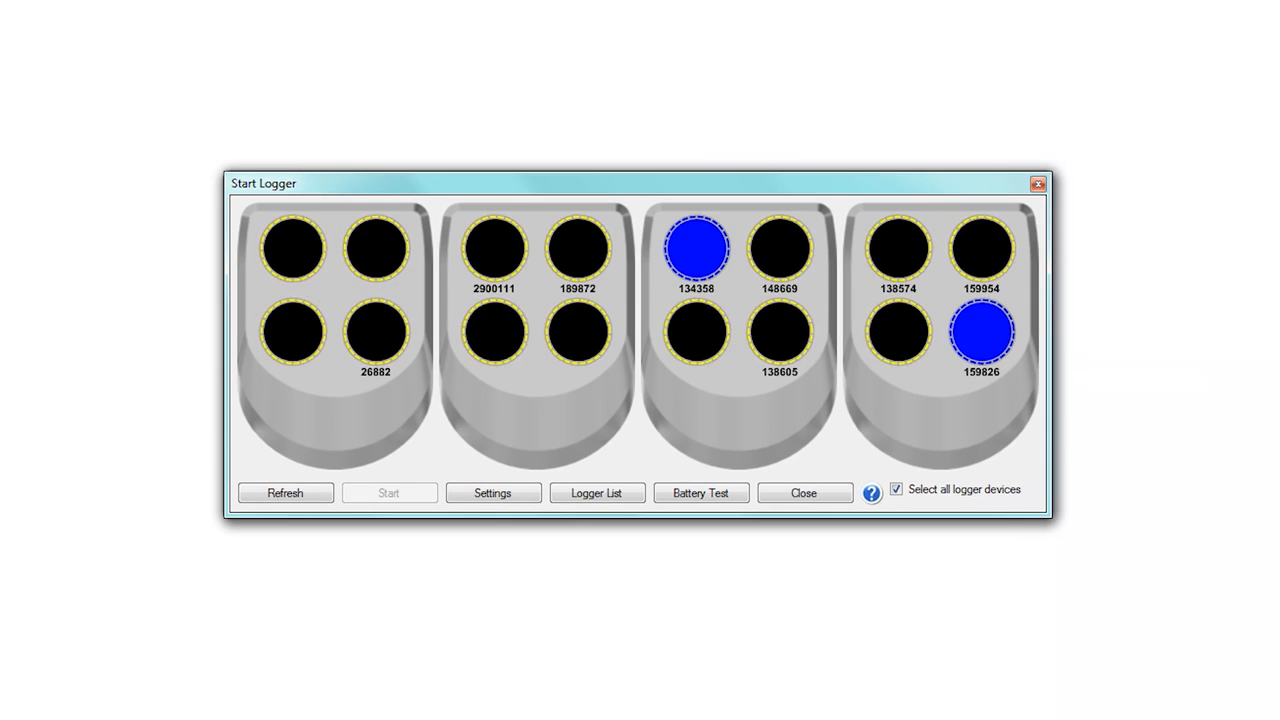
- Refresh to detect all sixteen loggers across the reader stations, then start them
{"action": "left_click", "coordinate": [285, 492]}
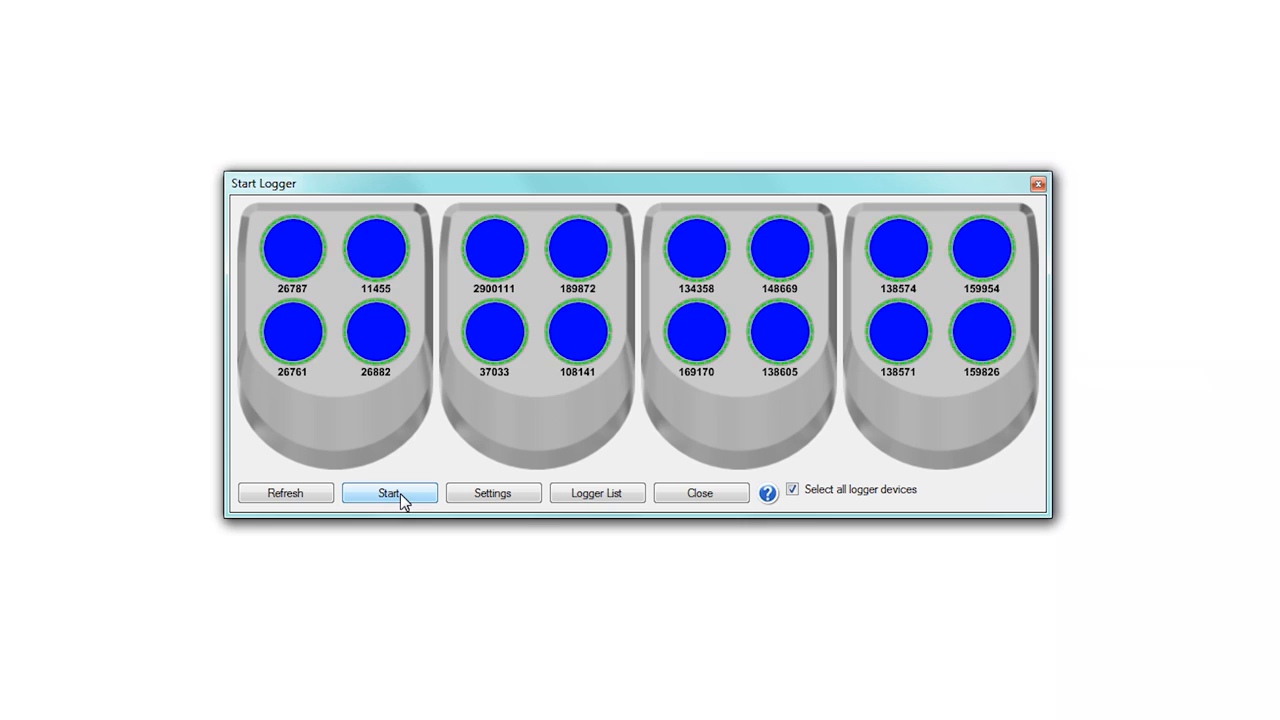
{"action": "left_click", "coordinate": [389, 492]}
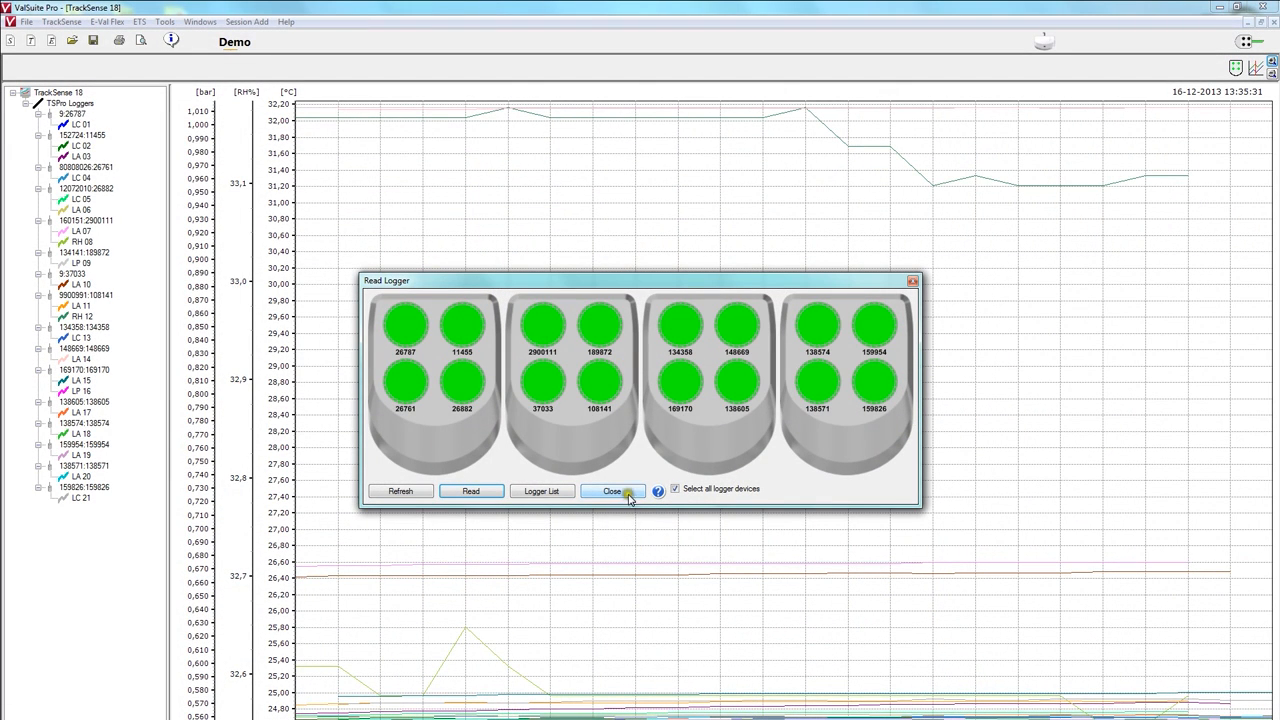
- Close Read Logger and show the web server's local network address as a QR code
{"action": "left_click", "coordinate": [611, 490]}
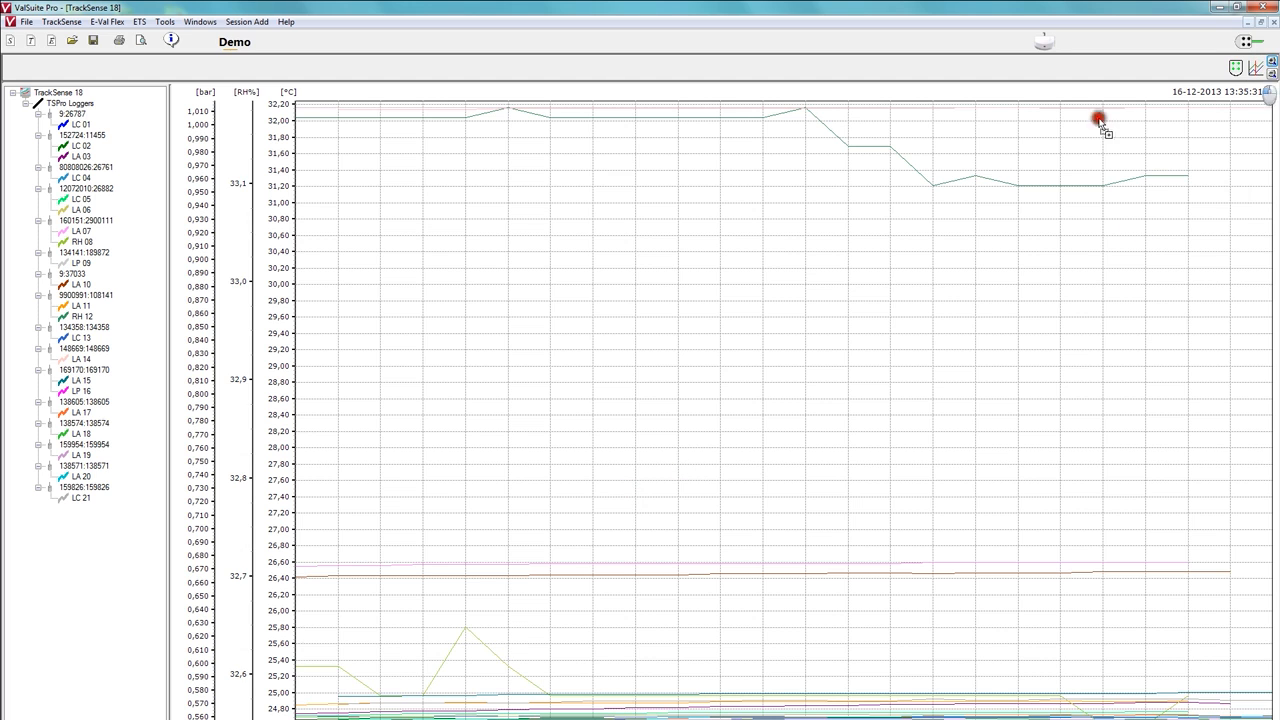
{"action": "left_click", "coordinate": [424, 324]}
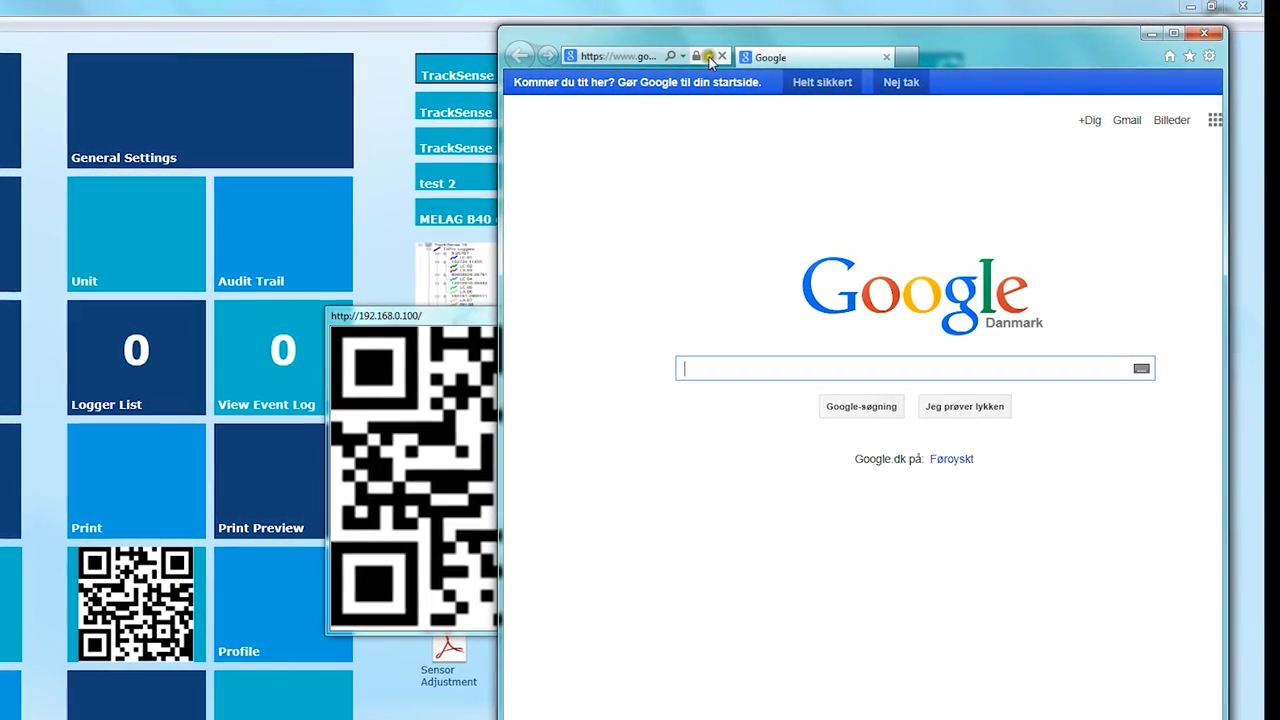
{"action": "left_click", "coordinate": [620, 56]}
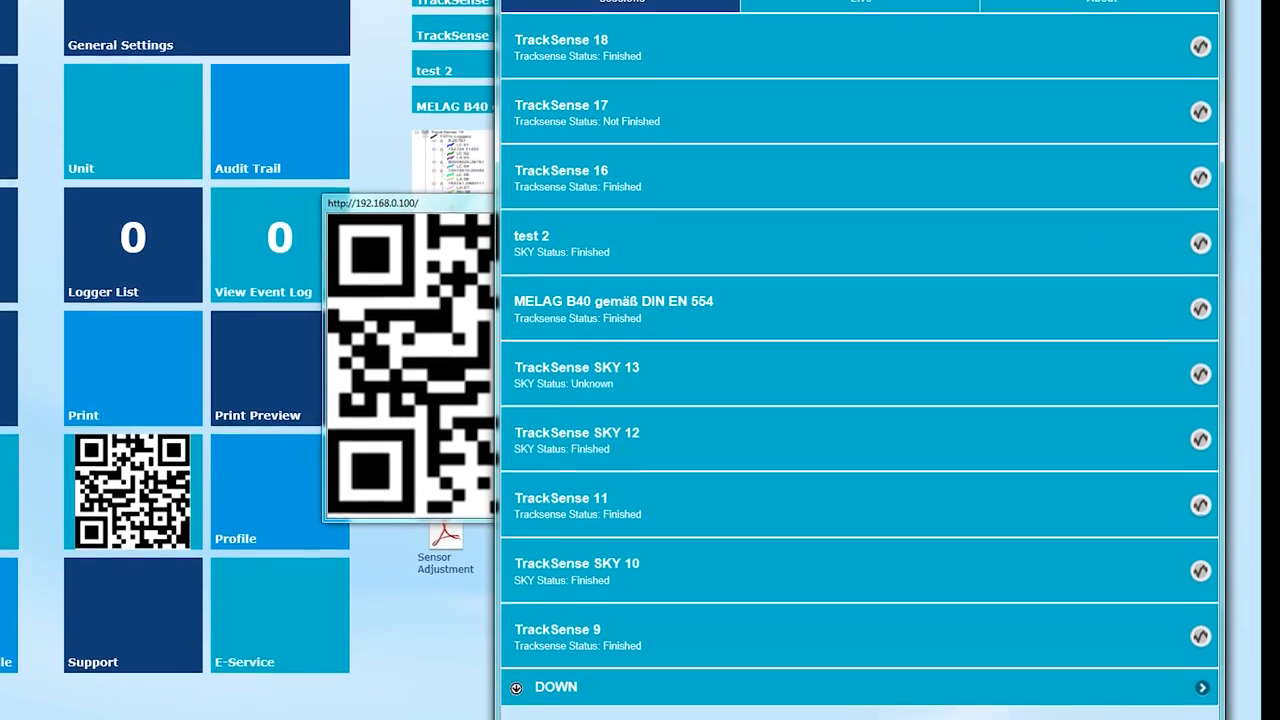
{"action": "scroll", "scroll_direction": "down", "scroll_amount": 3}
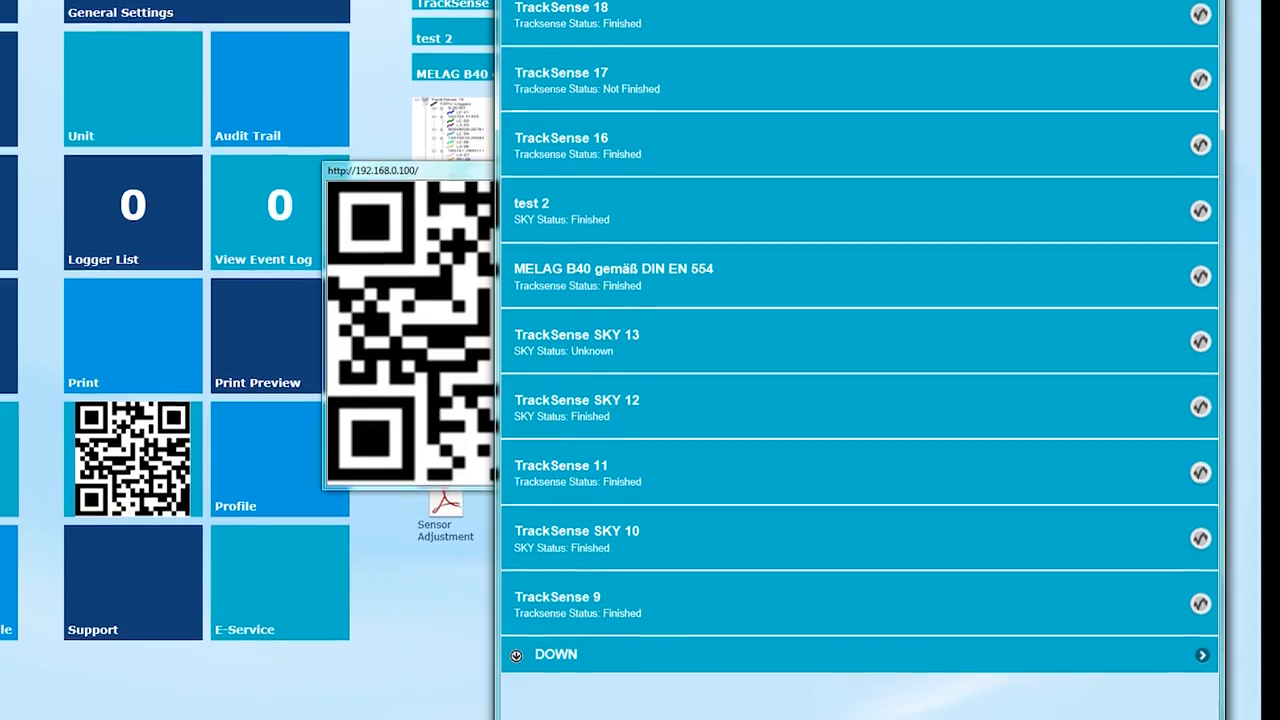